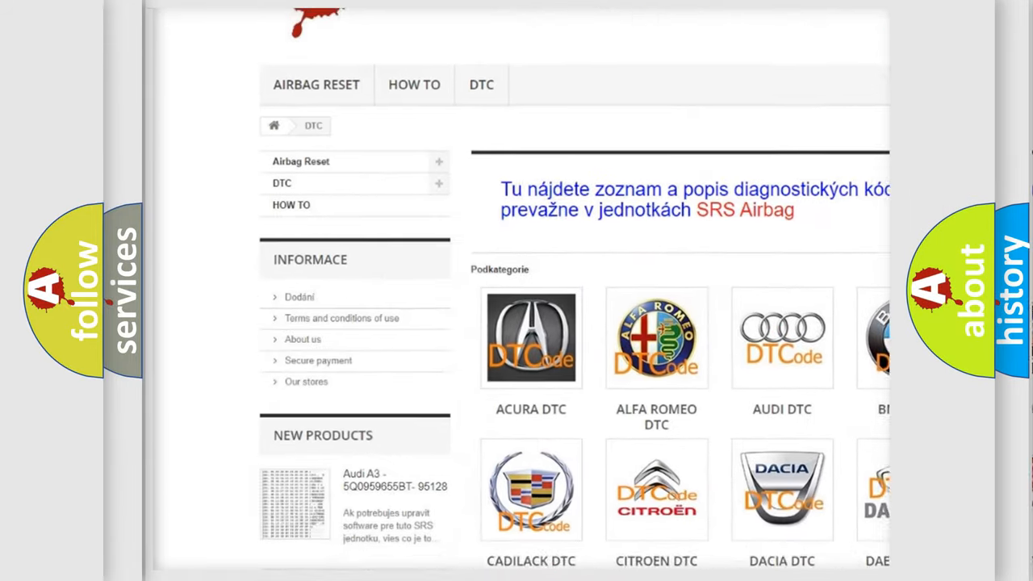
scroll("down", 3)
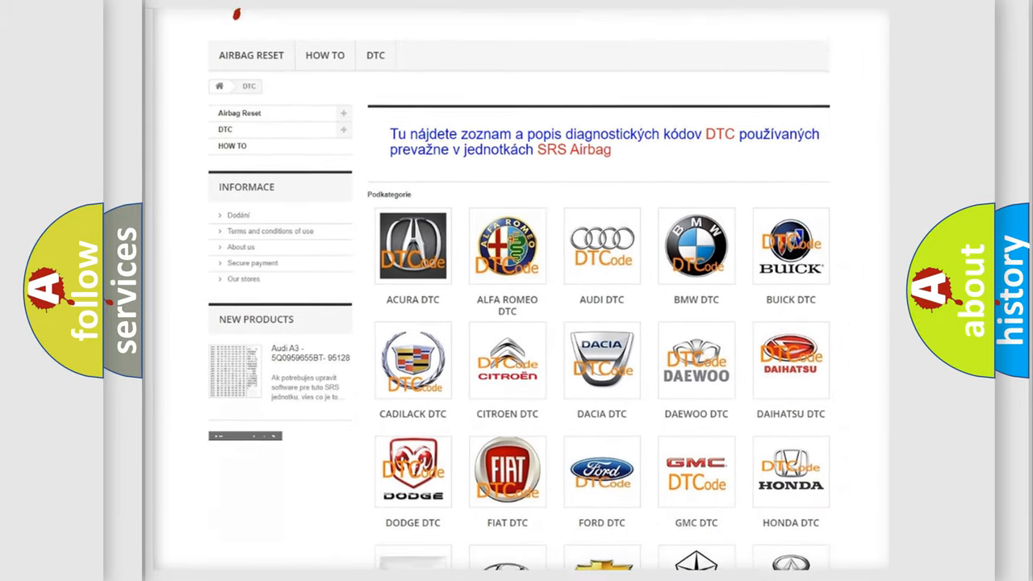
scroll("down", 3)
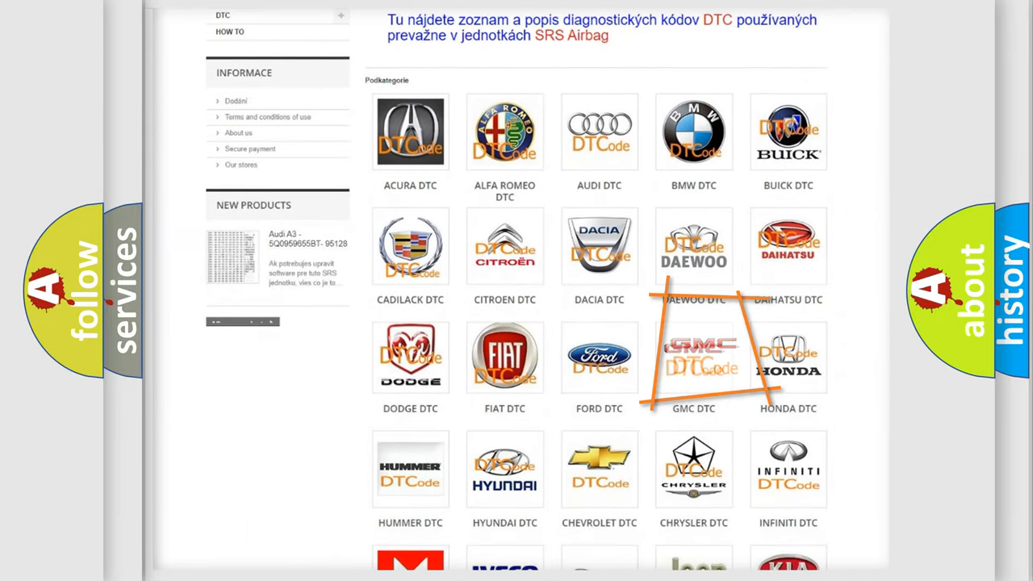